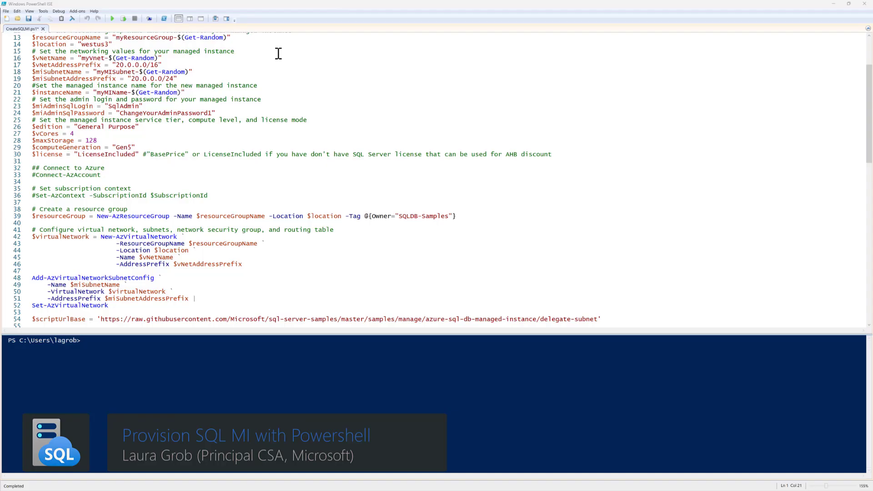
{"action": "mouse_move", "coordinate": [251, 50]}
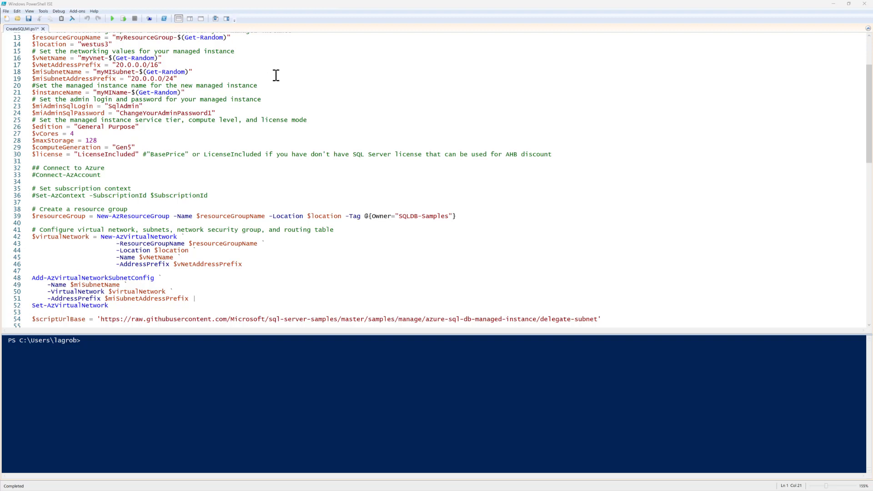
{"action": "mouse_move", "coordinate": [244, 95]}
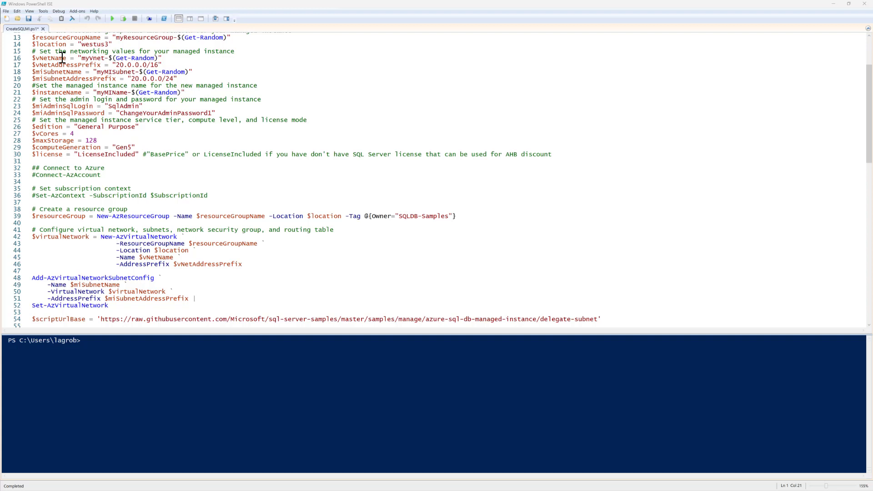
{"action": "mouse_move", "coordinate": [79, 45]}
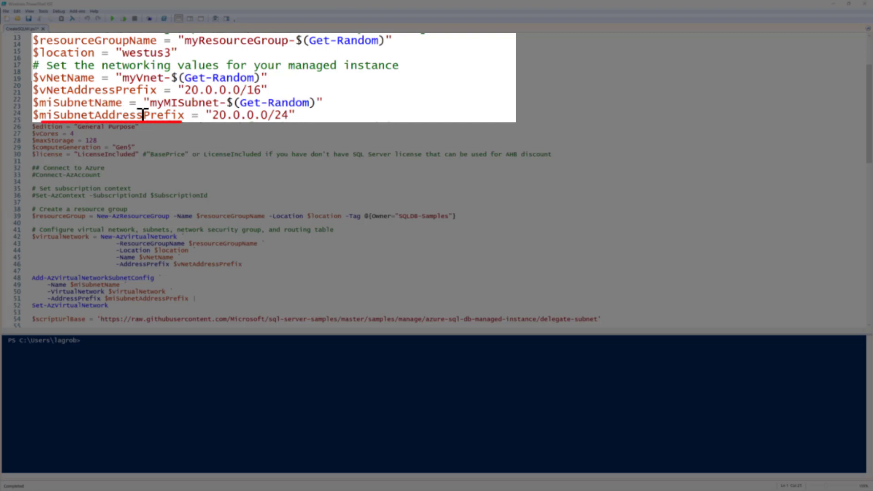
Step: Run script lines 13–39 to set the variables and create the resource group
{"action": "scroll", "scroll_direction": "up", "scroll_amount": 3}
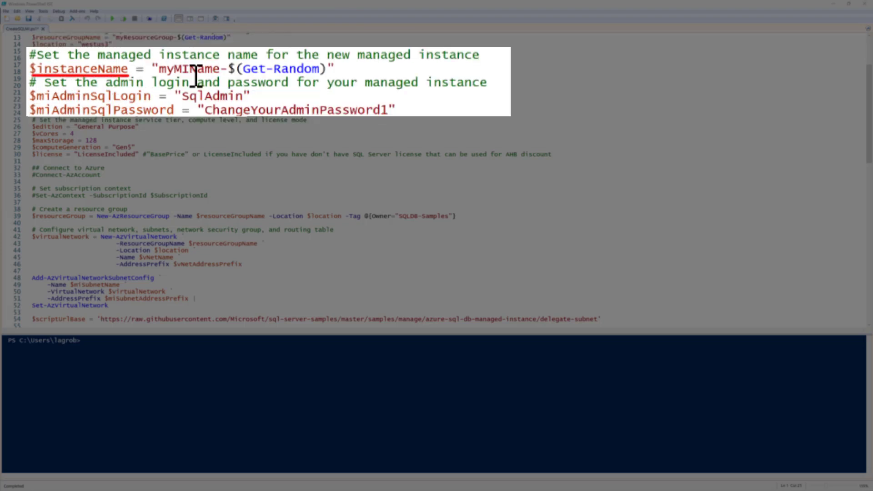
{"action": "mouse_move", "coordinate": [200, 92]}
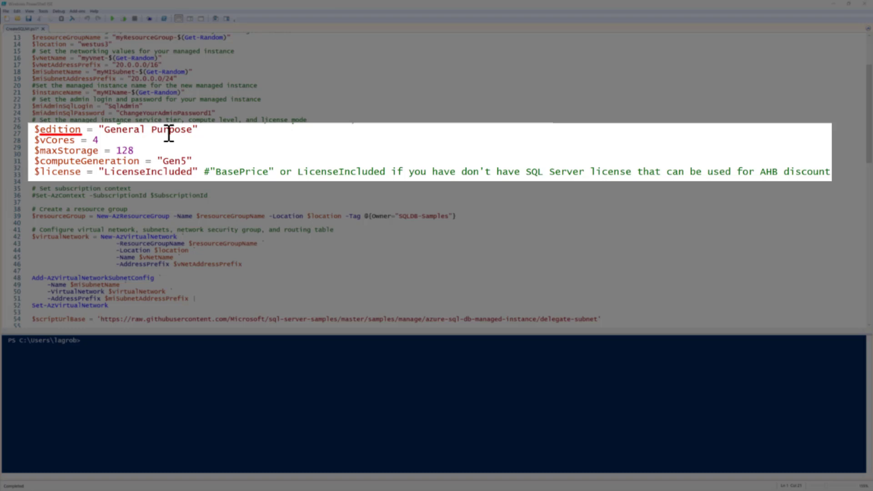
{"action": "mouse_move", "coordinate": [95, 144]}
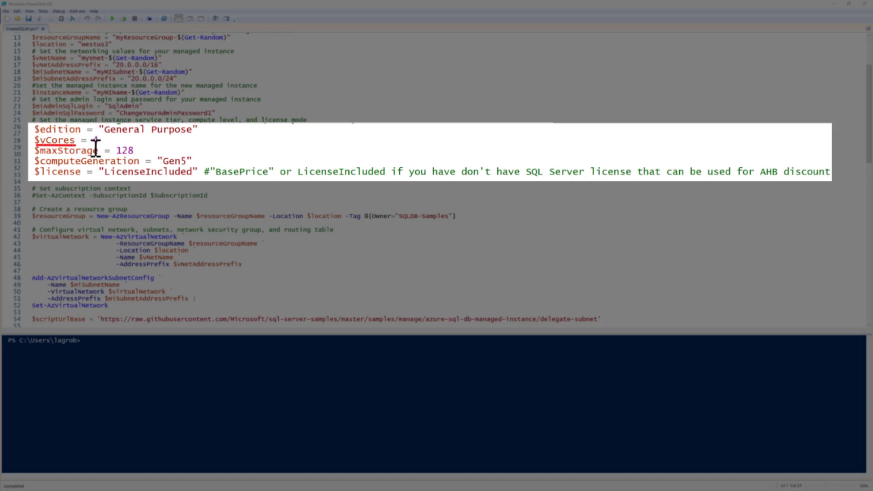
{"action": "type", "text": "4"}
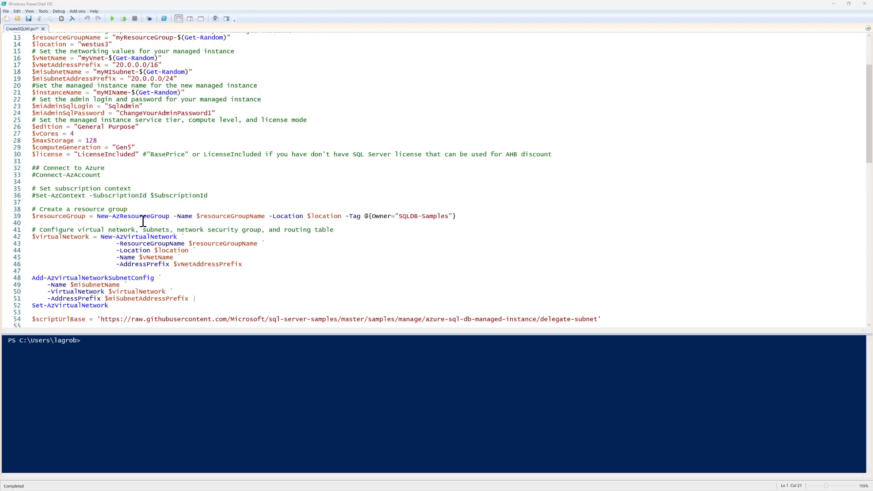
{"action": "mouse_move", "coordinate": [325, 125]}
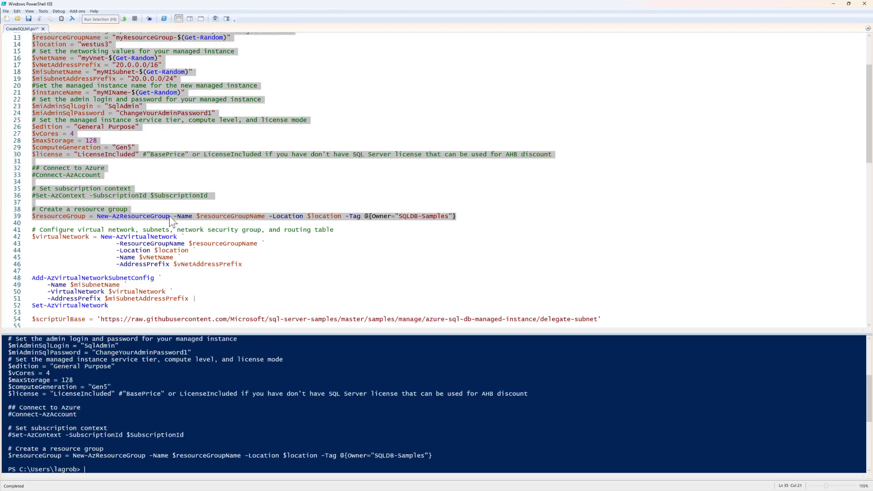
{"action": "mouse_move", "coordinate": [248, 223]}
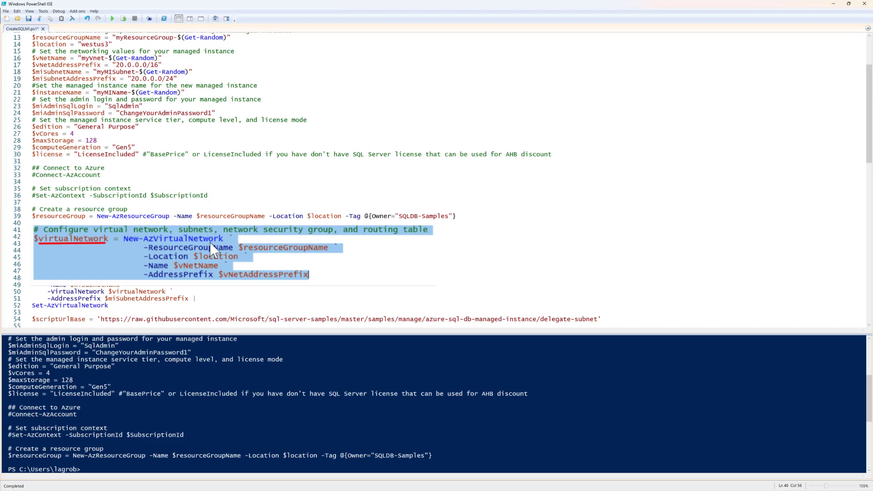
{"action": "mouse_move", "coordinate": [226, 277]}
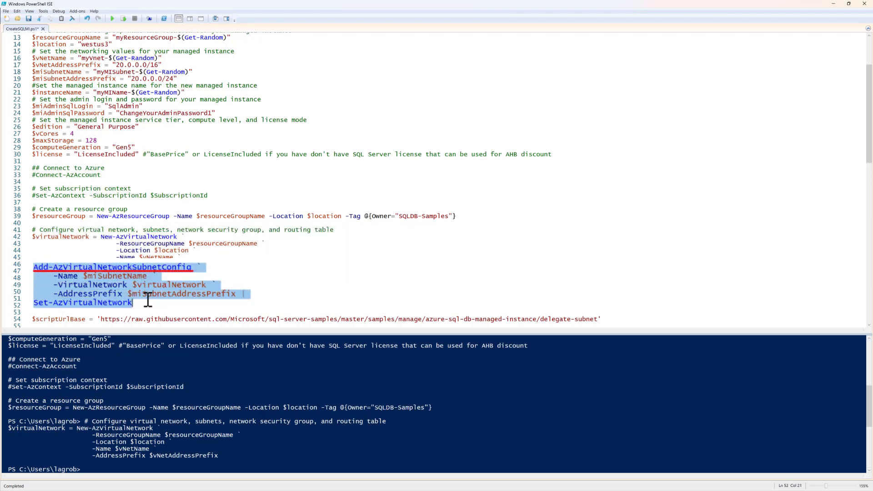
{"action": "mouse_move", "coordinate": [125, 286]}
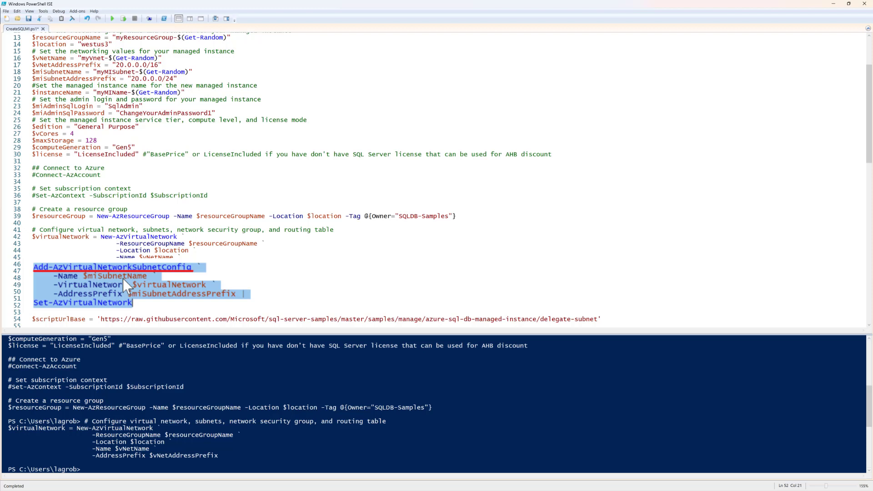
{"action": "mouse_move", "coordinate": [162, 296]}
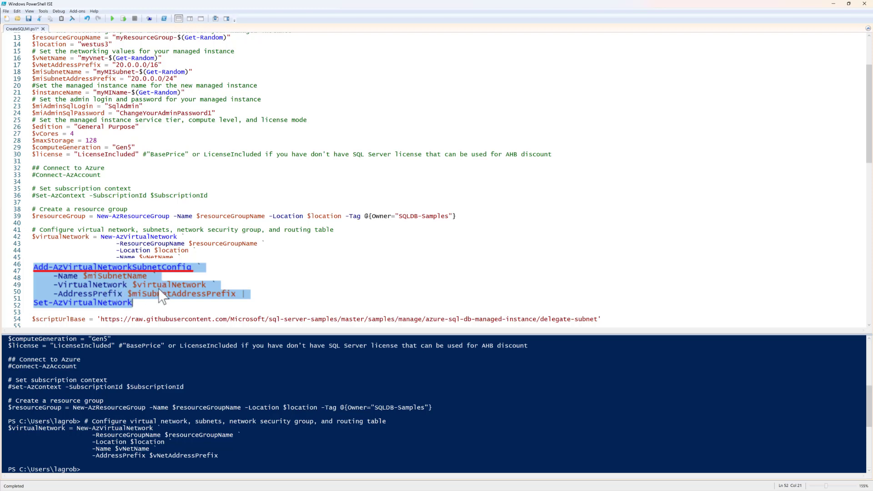
{"action": "mouse_move", "coordinate": [177, 295]}
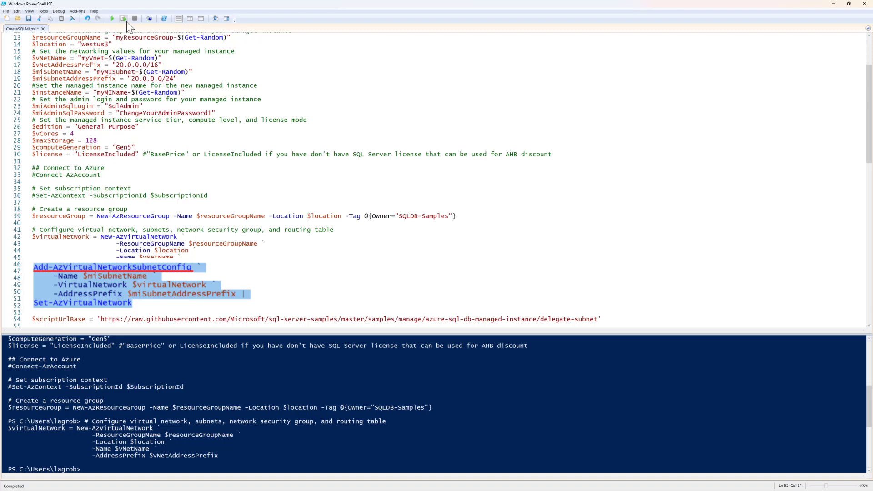
Step: Run the selected Add-AzVirtualNetworkSubnetConfig lines to configure the managed-instance subnet
{"action": "left_click", "coordinate": [123, 18]}
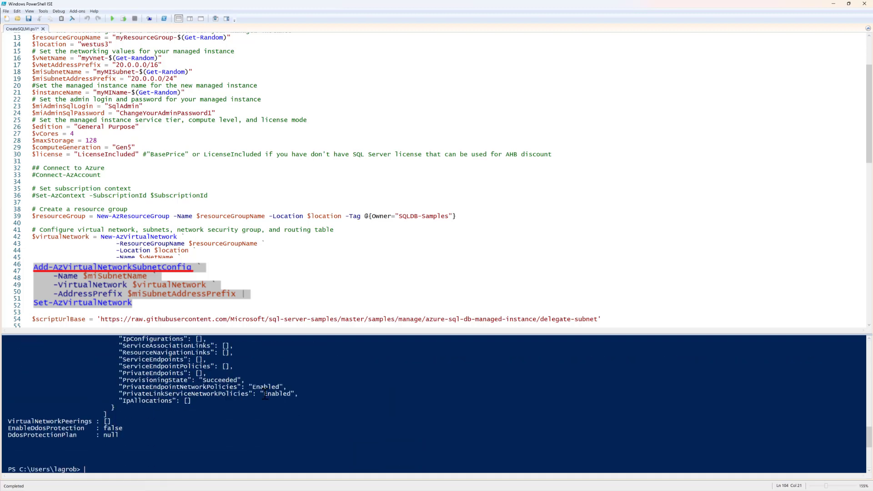
{"action": "mouse_move", "coordinate": [252, 284]}
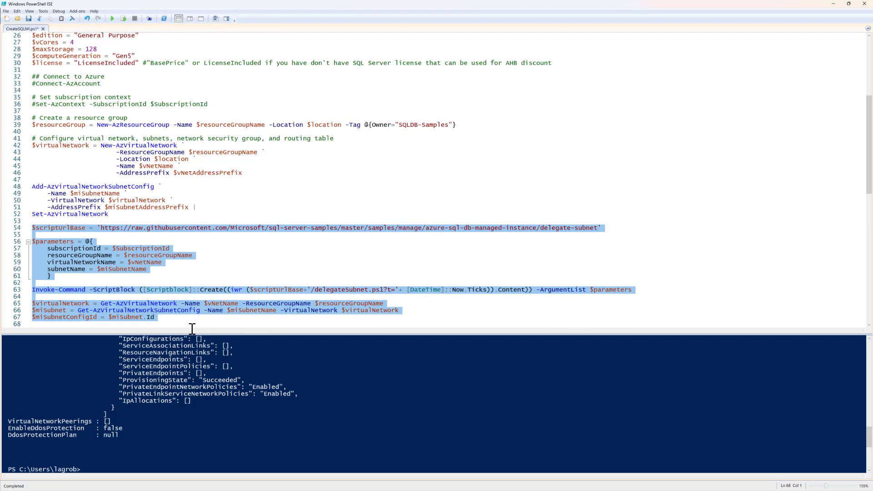
Step: Run the subnet delegation and lookup lines, answering y to approve the network changes
{"action": "scroll", "scroll_direction": "down", "scroll_amount": 3}
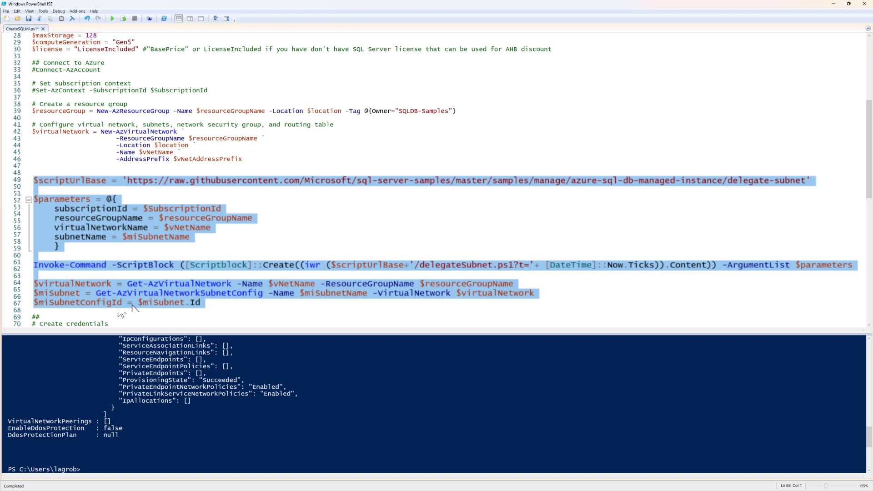
{"action": "mouse_move", "coordinate": [153, 305]}
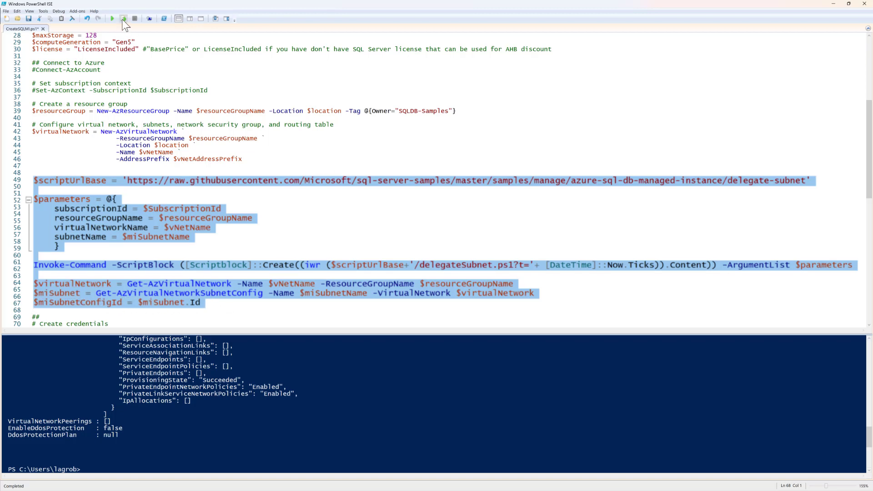
{"action": "left_click", "coordinate": [123, 18]}
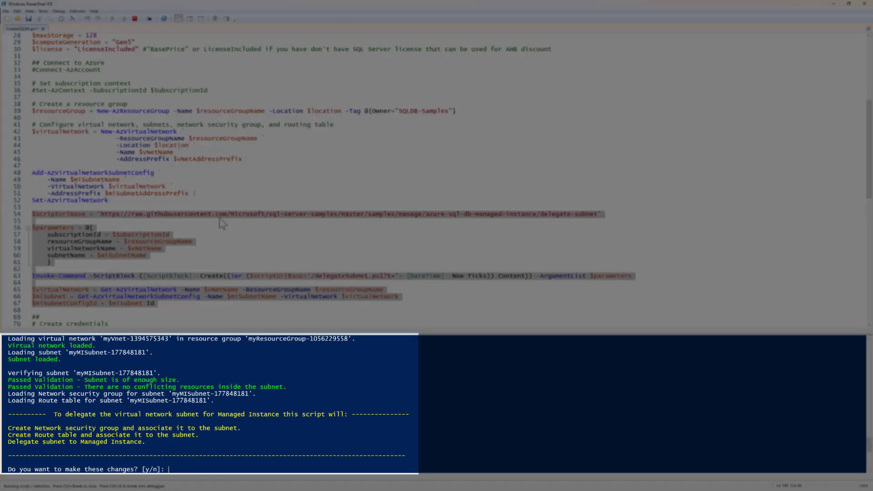
{"action": "type", "text": "y"}
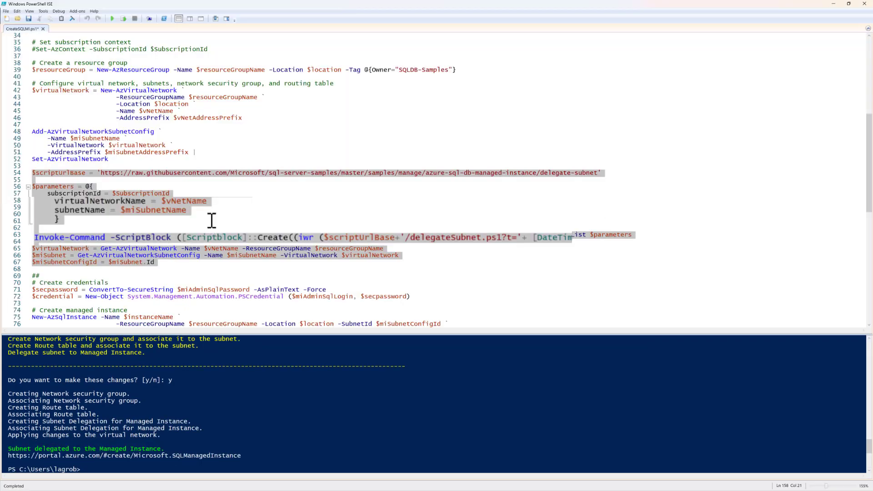
Step: Run lines 71–72 creating $secpassword and the admin $credential
{"action": "scroll", "scroll_direction": "down", "scroll_amount": 3}
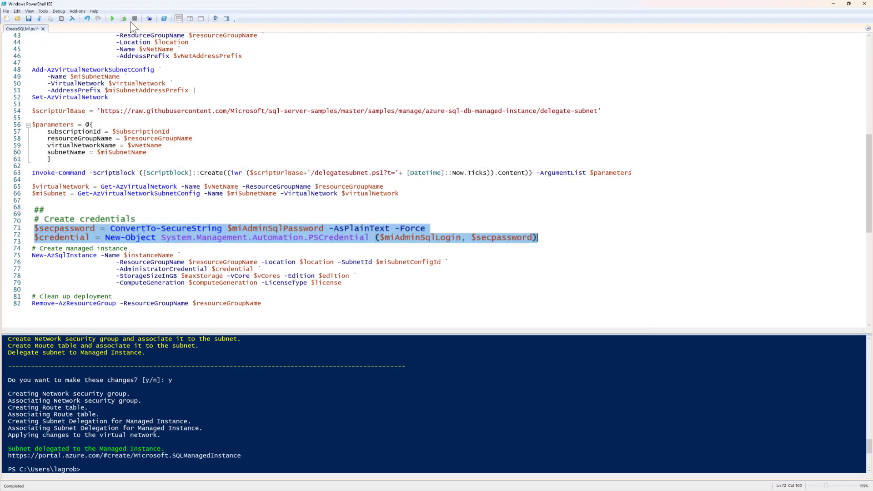
{"action": "left_click", "coordinate": [125, 18]}
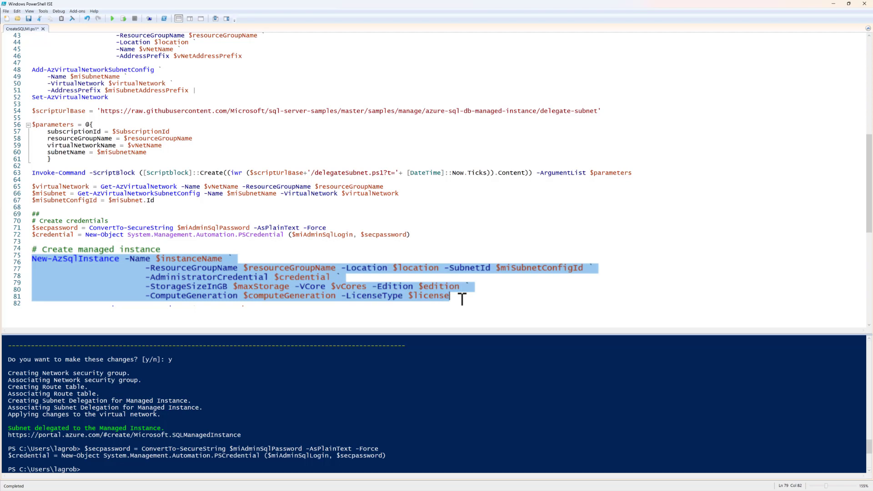
{"action": "mouse_move", "coordinate": [115, 273]}
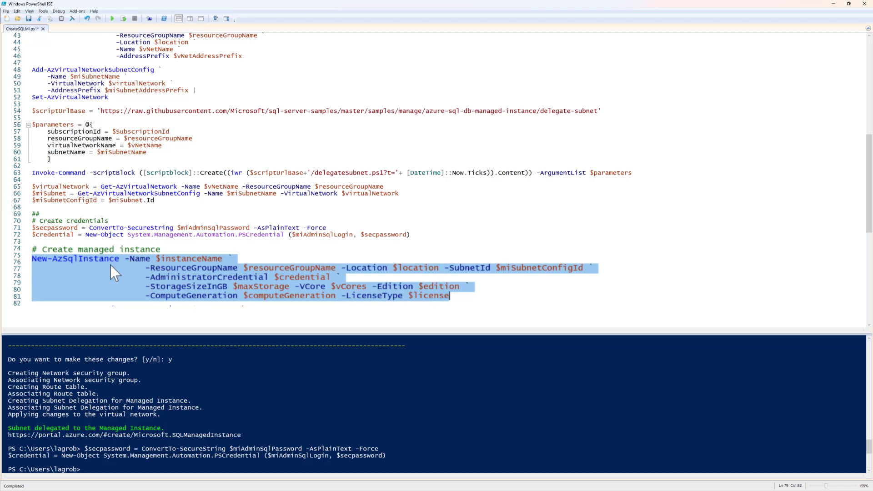
{"action": "mouse_move", "coordinate": [129, 281]}
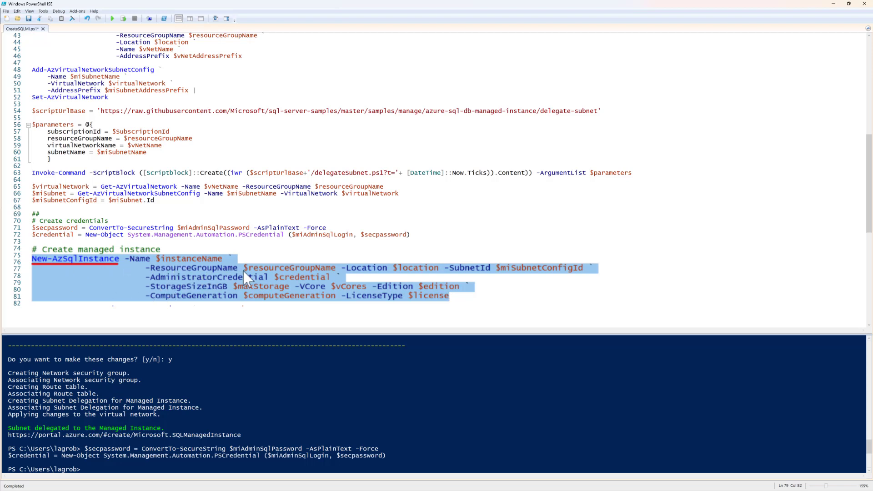
{"action": "mouse_move", "coordinate": [284, 277]}
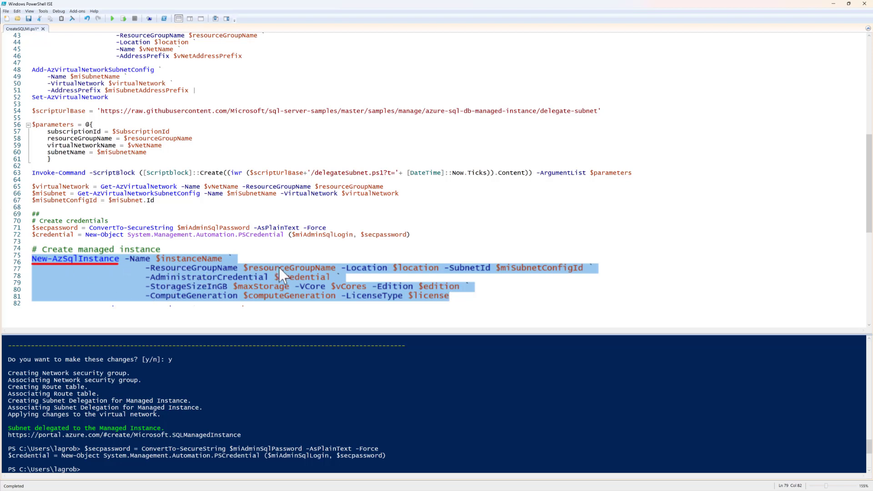
{"action": "mouse_move", "coordinate": [383, 281]}
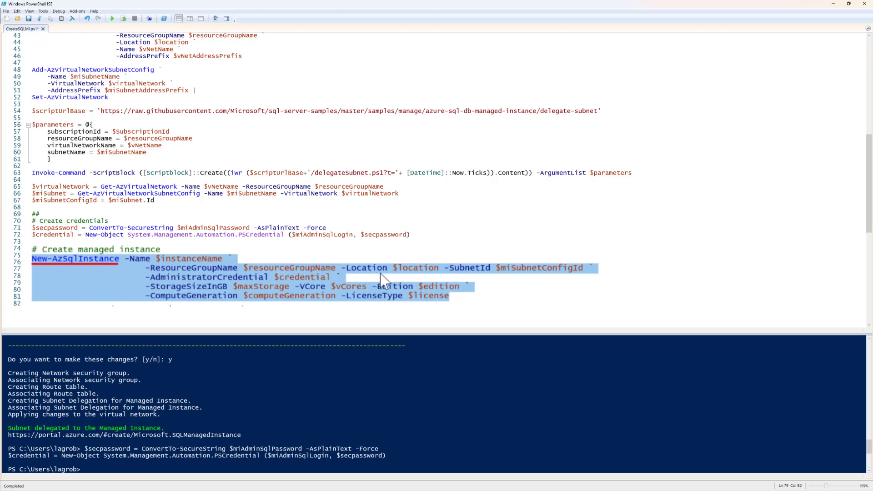
{"action": "mouse_move", "coordinate": [494, 279]}
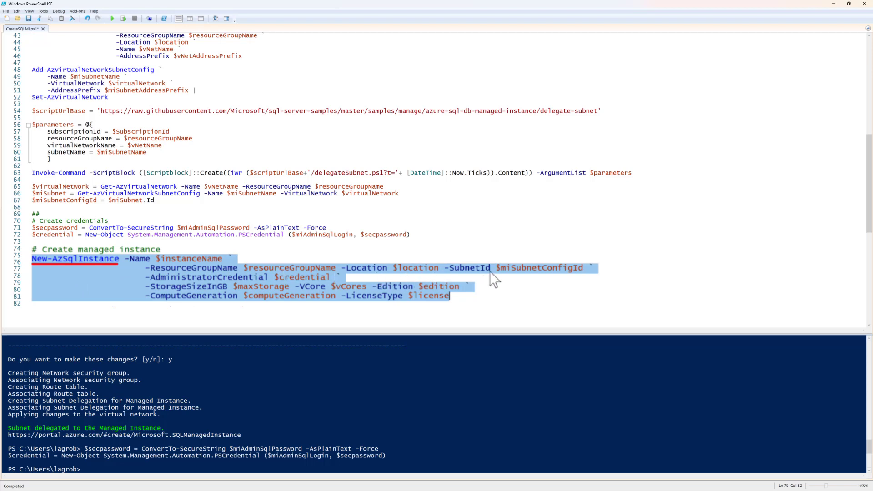
{"action": "mouse_move", "coordinate": [312, 281]}
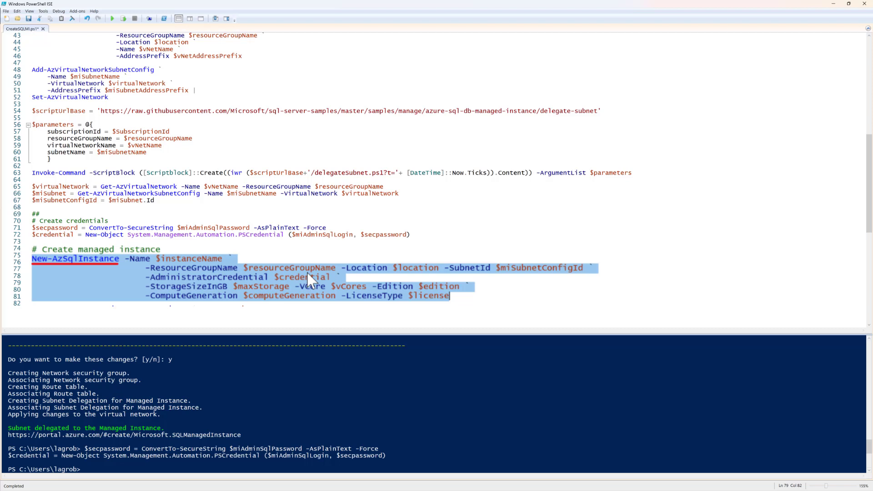
{"action": "mouse_move", "coordinate": [334, 285]}
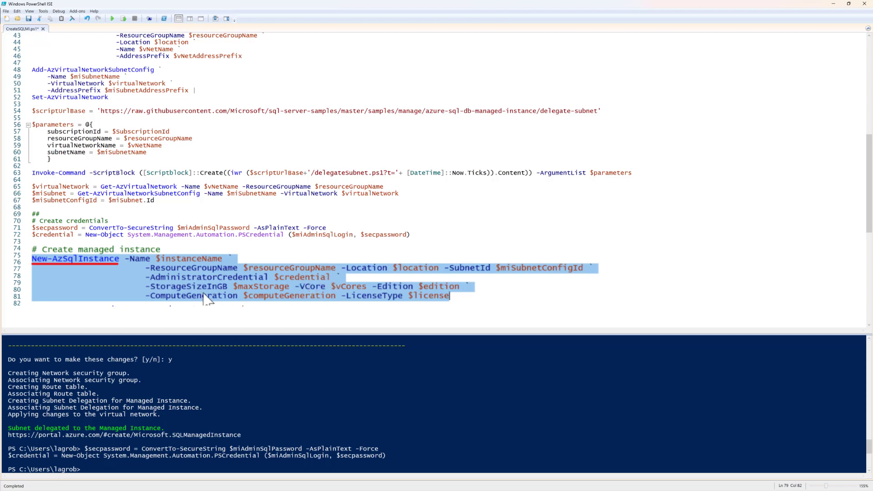
{"action": "mouse_move", "coordinate": [284, 295]}
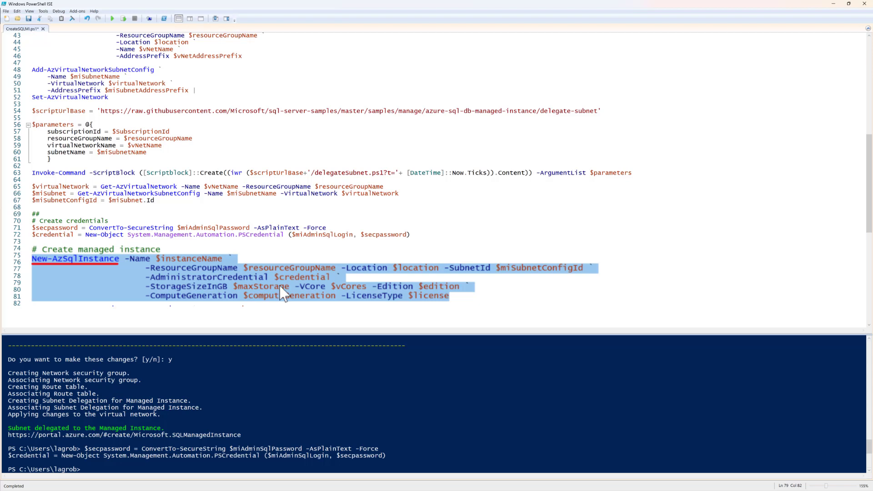
{"action": "mouse_move", "coordinate": [425, 295]}
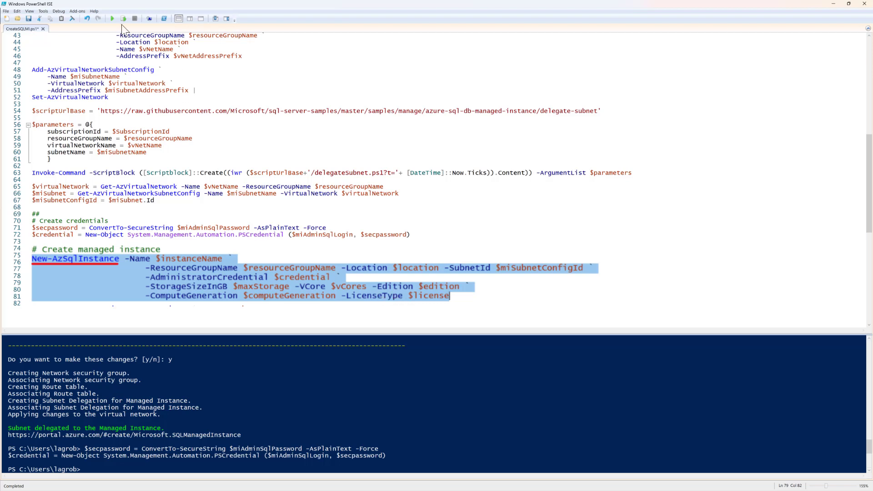
{"action": "mouse_move", "coordinate": [124, 18]}
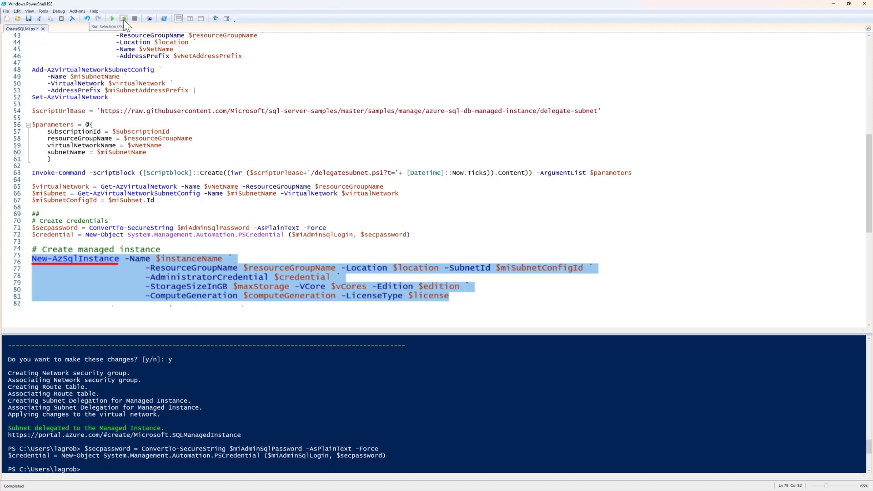
Step: Run the New-AzSqlInstance block to create the 4-vCore, 128 GB managed instance
{"action": "left_click", "coordinate": [124, 18]}
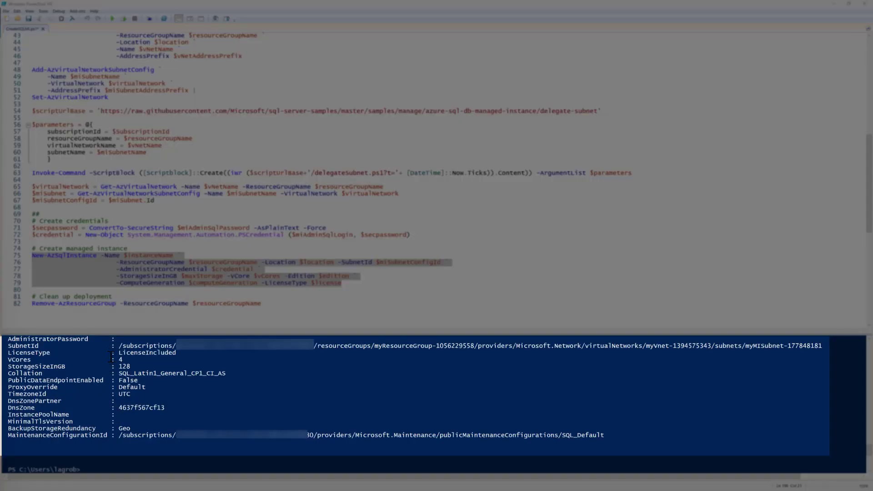
{"action": "mouse_move", "coordinate": [199, 415]}
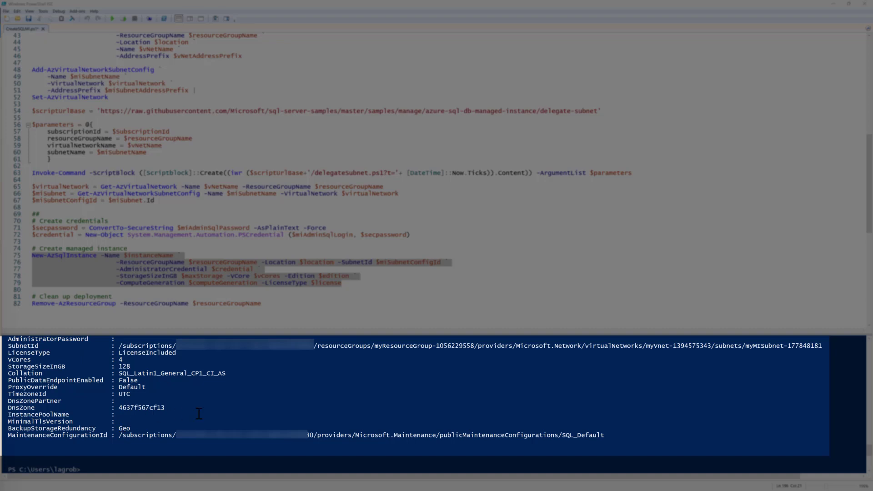
{"action": "mouse_move", "coordinate": [199, 373]}
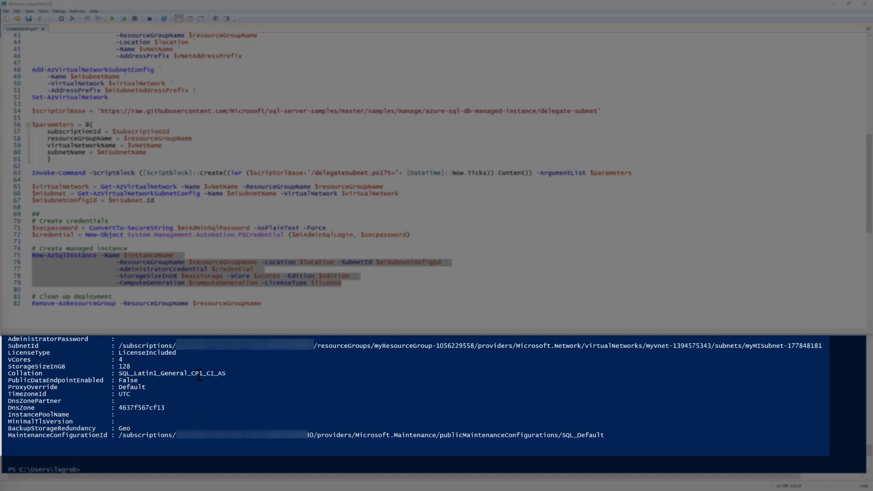